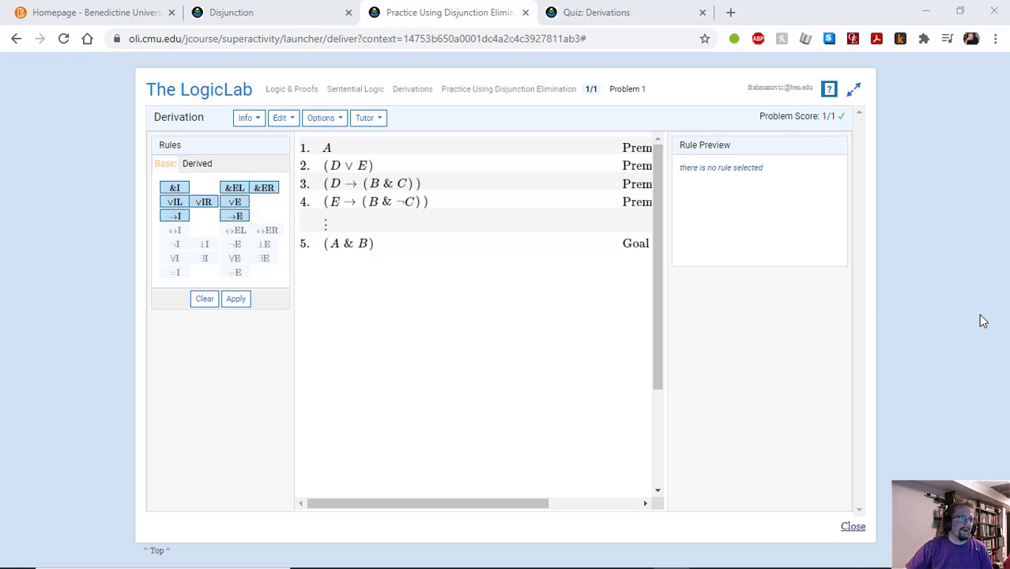
mouse_move(621, 139)
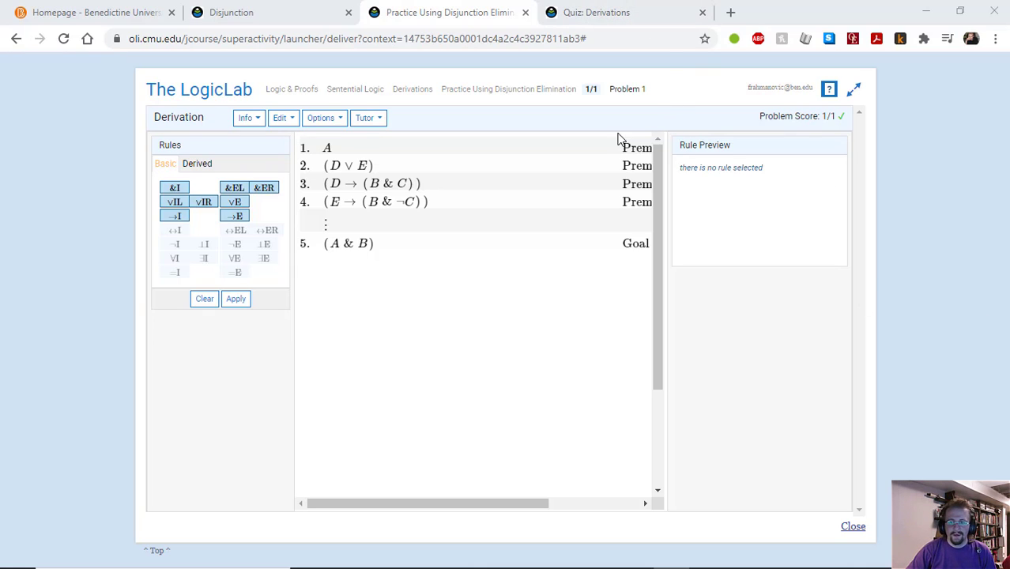
mouse_move(622, 390)
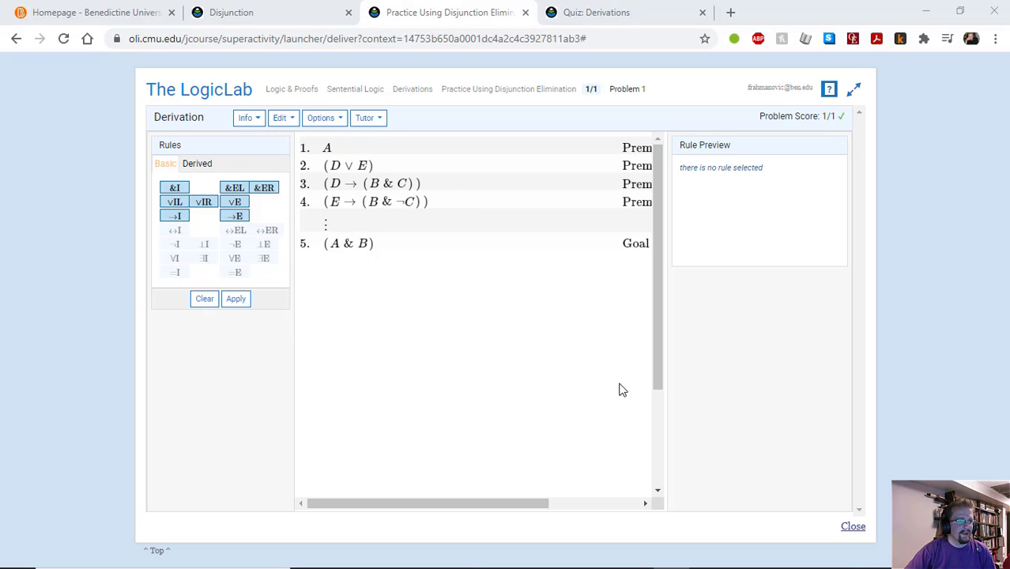
mouse_move(514, 298)
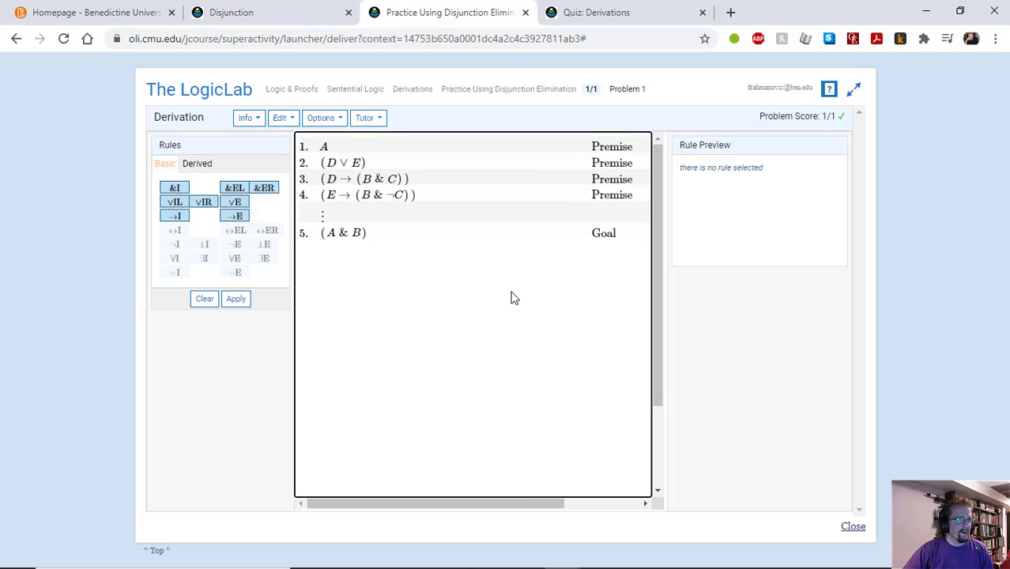
mouse_move(433, 168)
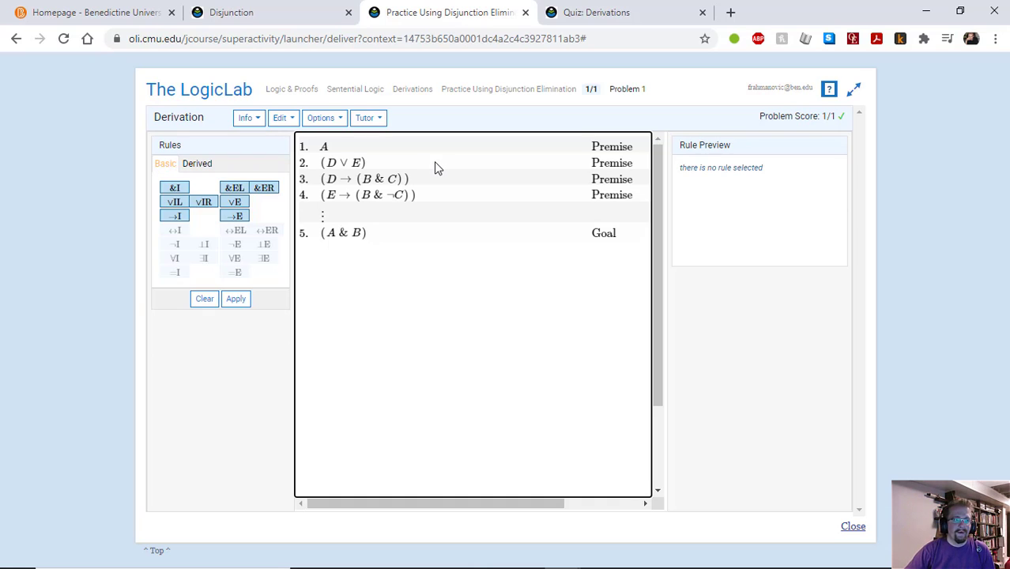
Select premises A, (D ∨ E), both conditionals, and the goal (A & B).
left_click(323, 147)
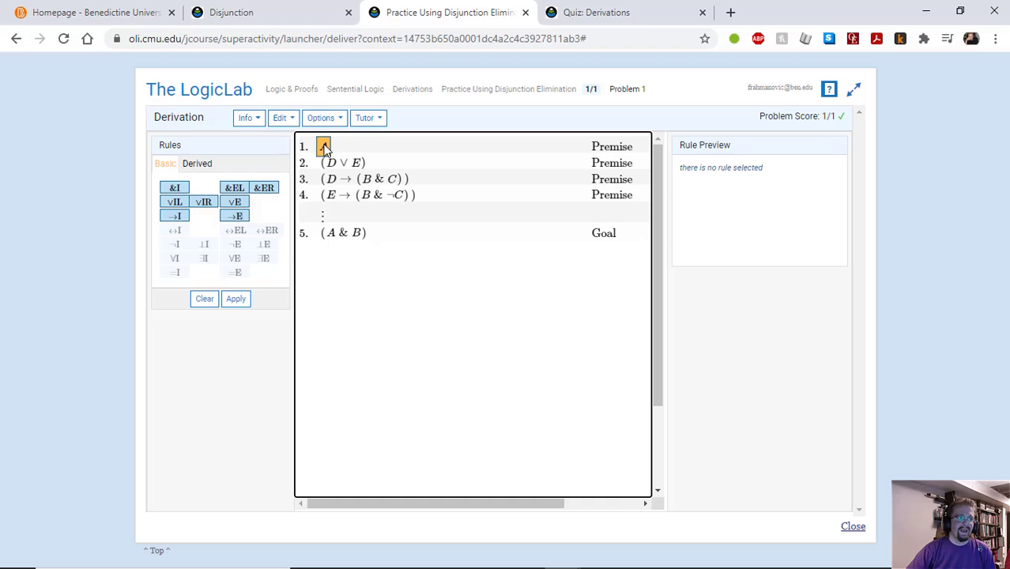
left_click(342, 163)
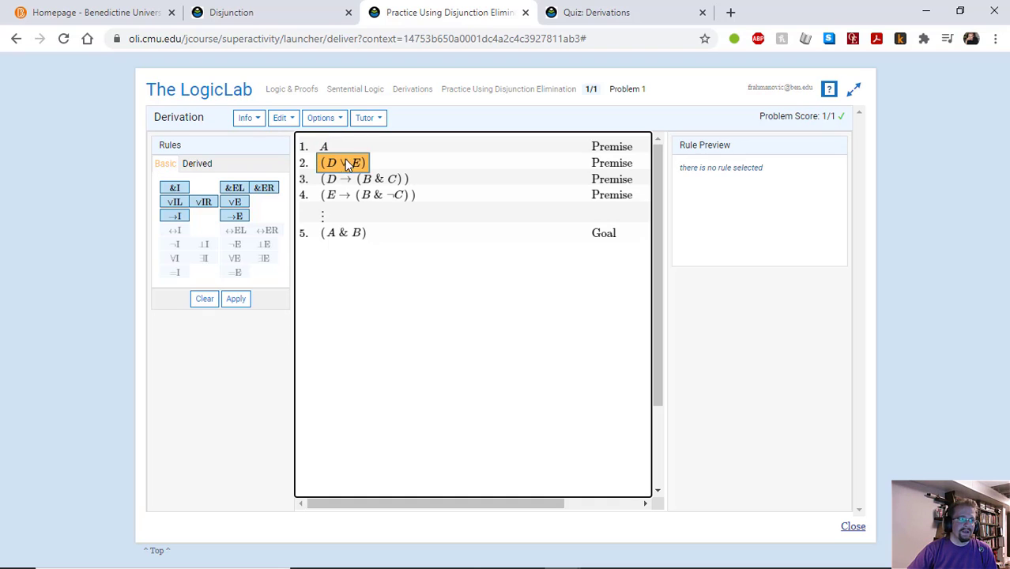
left_click(363, 179)
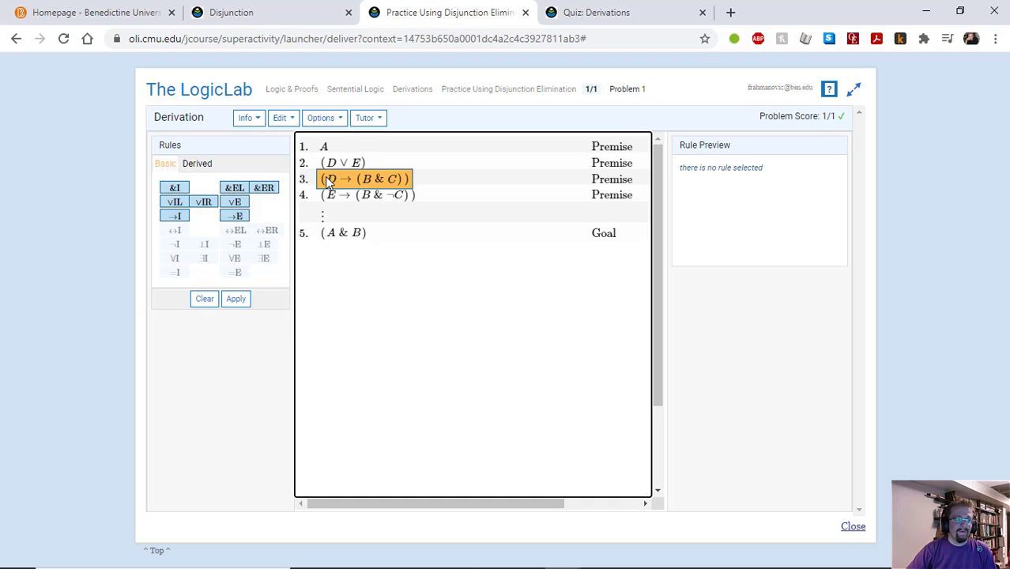
left_click(367, 195)
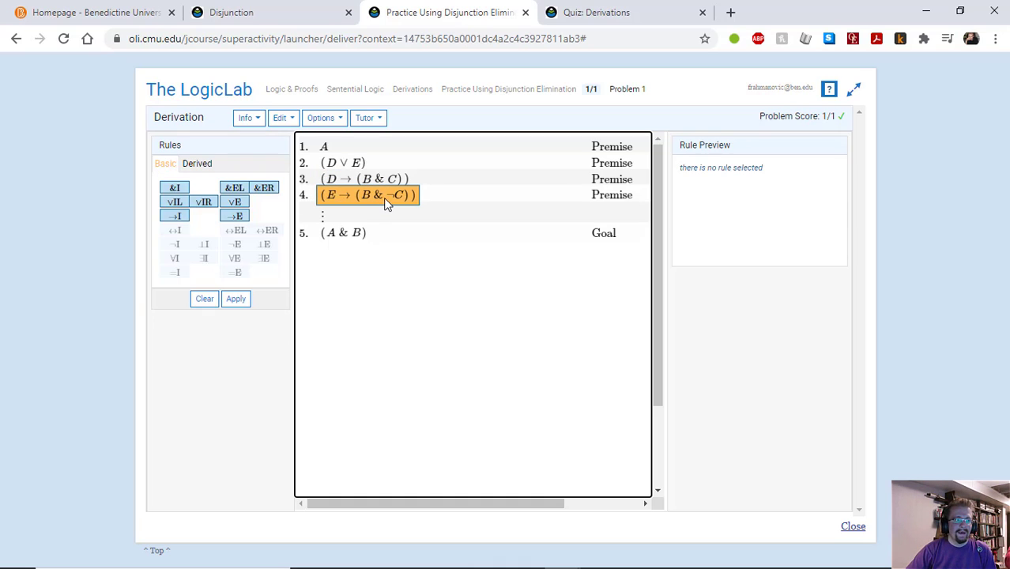
mouse_move(391, 199)
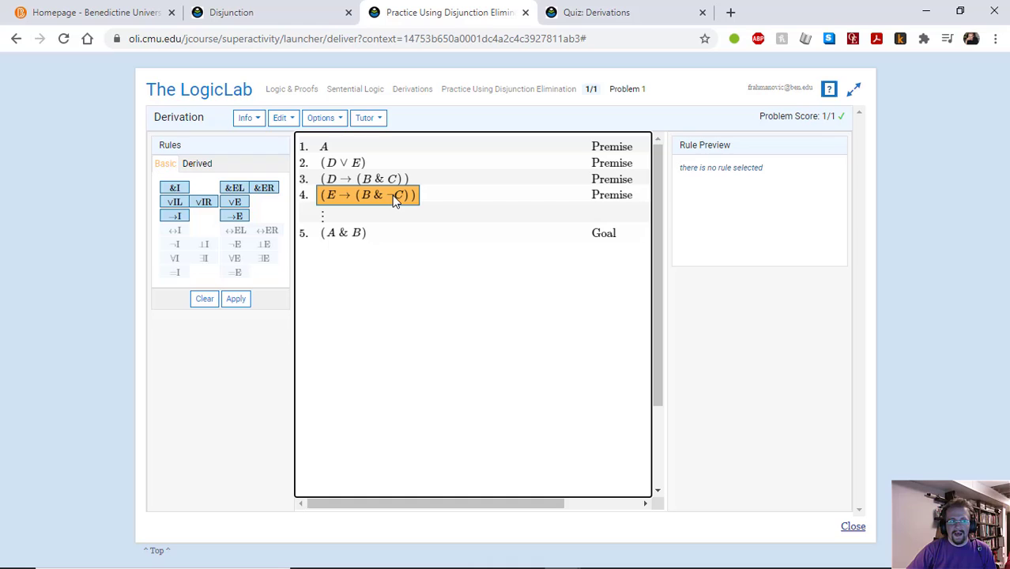
left_click(343, 233)
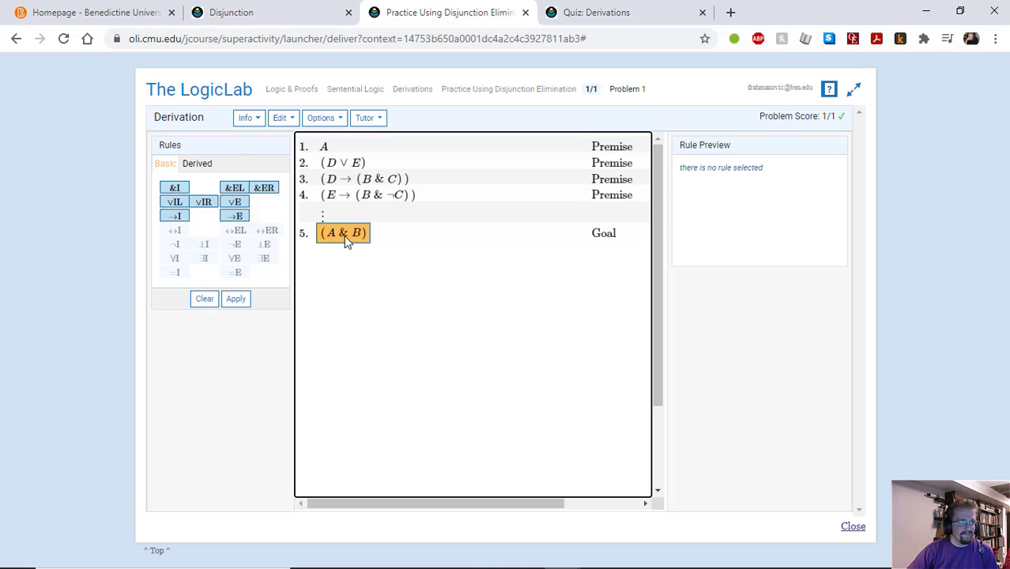
Reselect premise A and the conditionals, then select and deselect the goal (A & B).
left_click(323, 147)
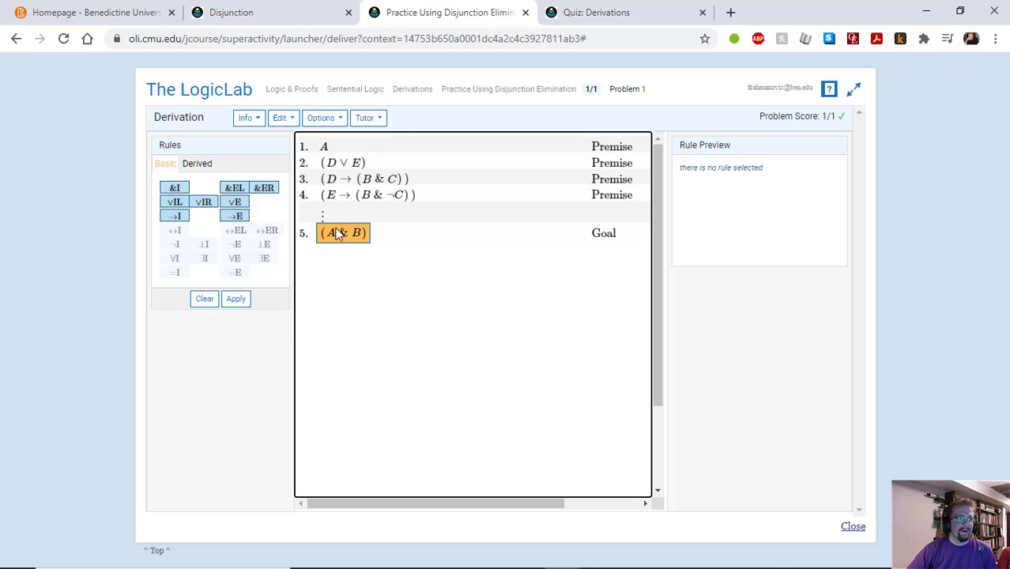
left_click(364, 178)
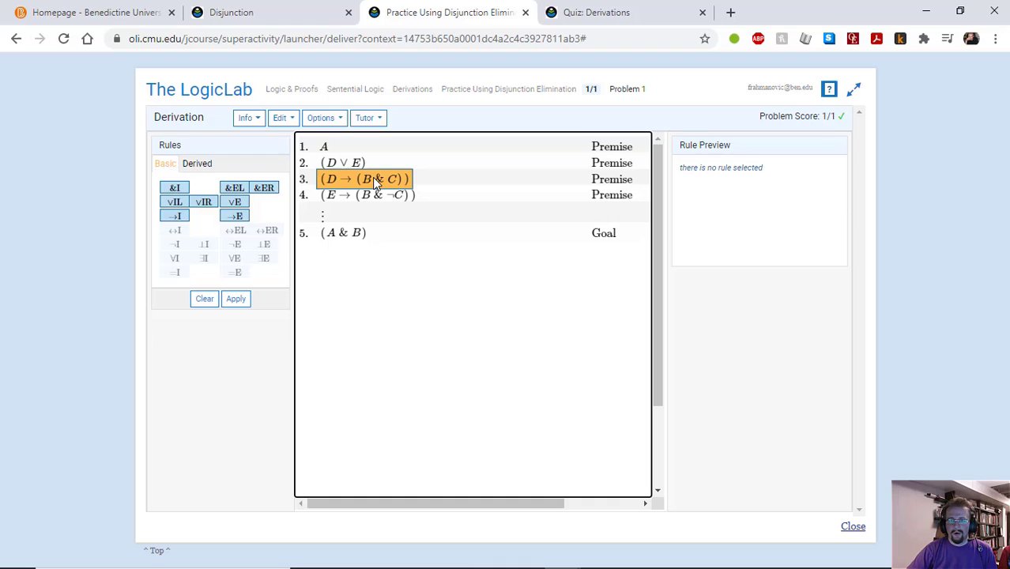
left_click(367, 196)
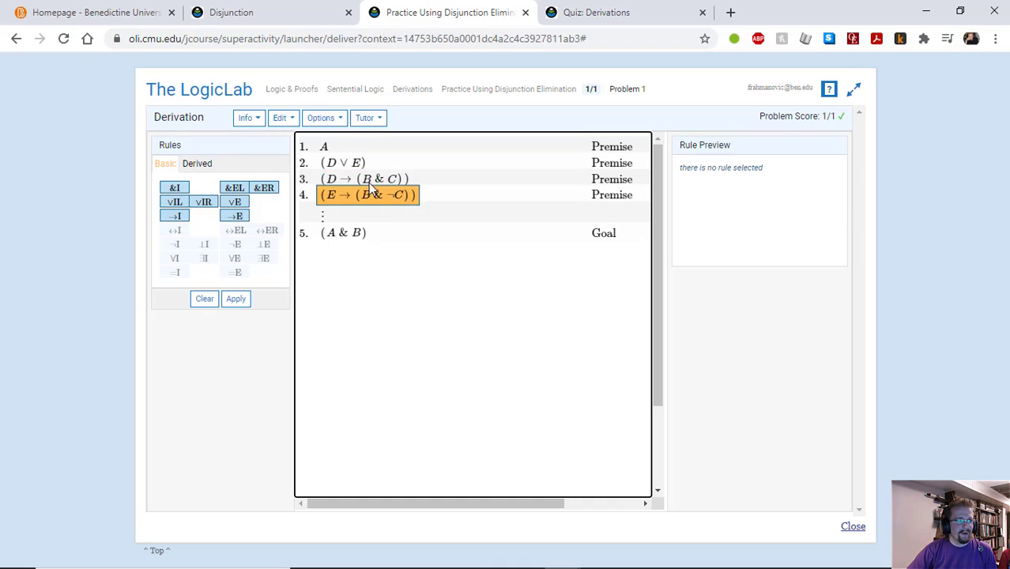
left_click(364, 178)
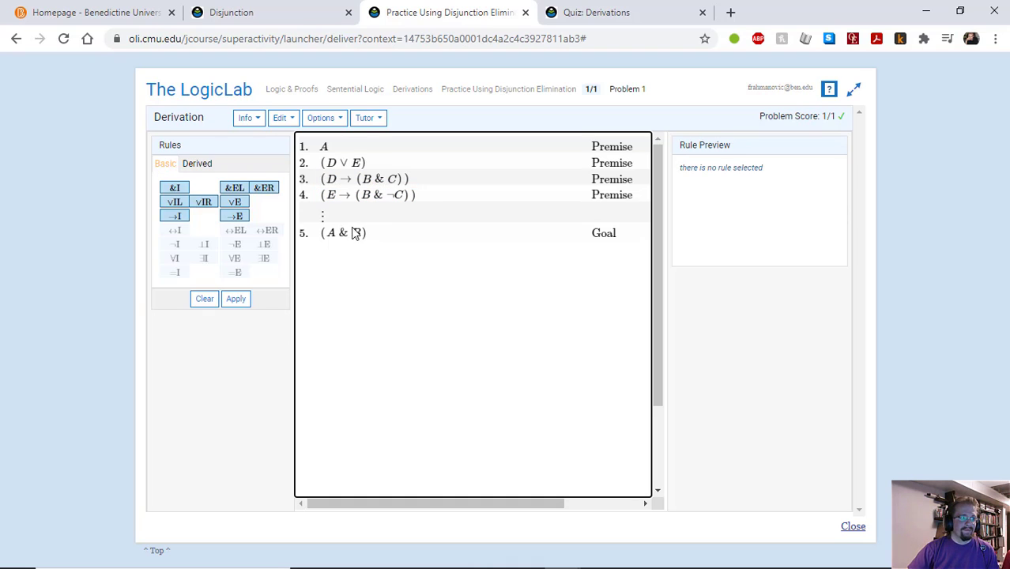
left_click(343, 233)
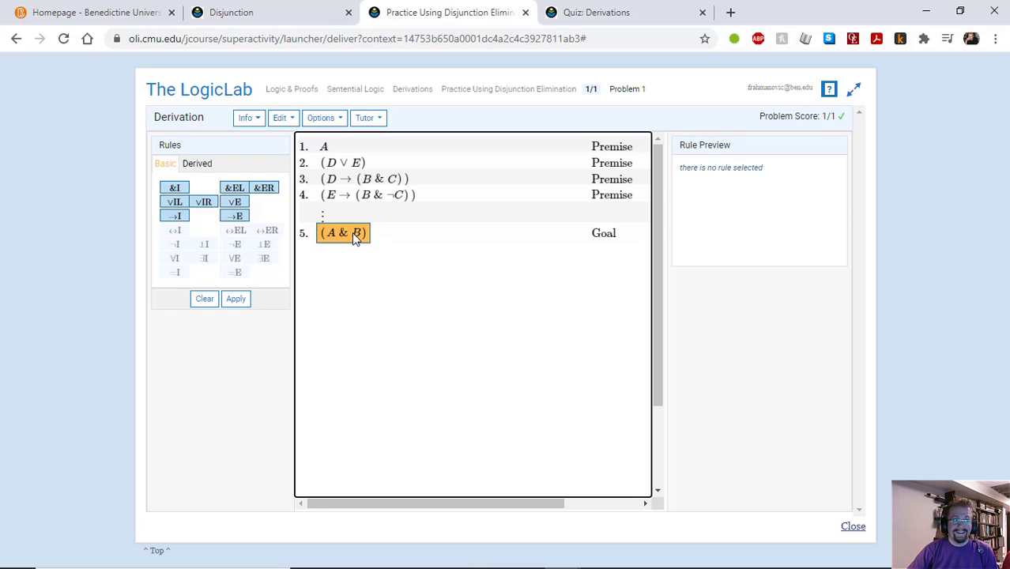
left_click(342, 162)
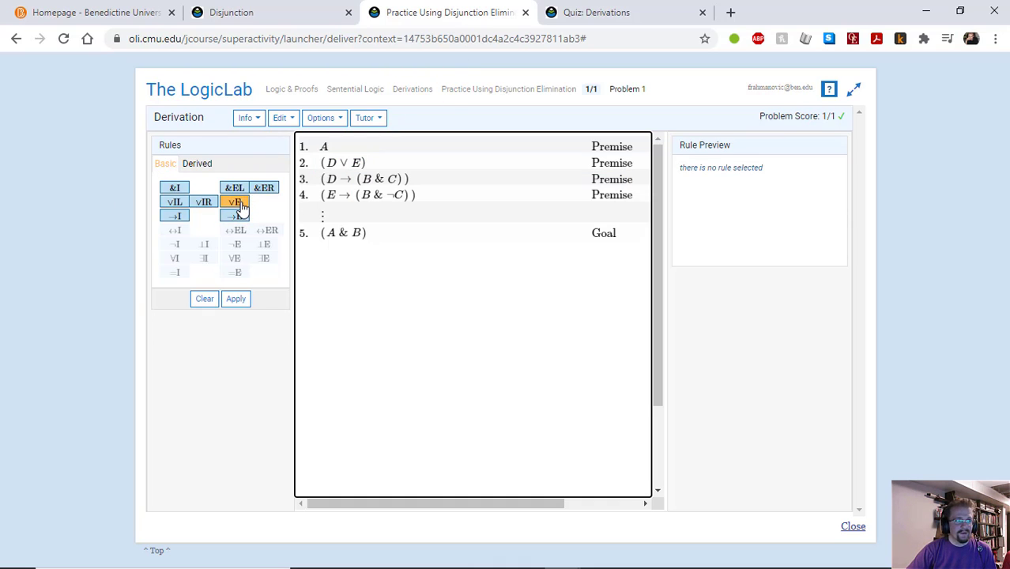
Choose disjunction elimination on (D ∨ E) with (A & B) as the conclusion.
left_click(235, 202)
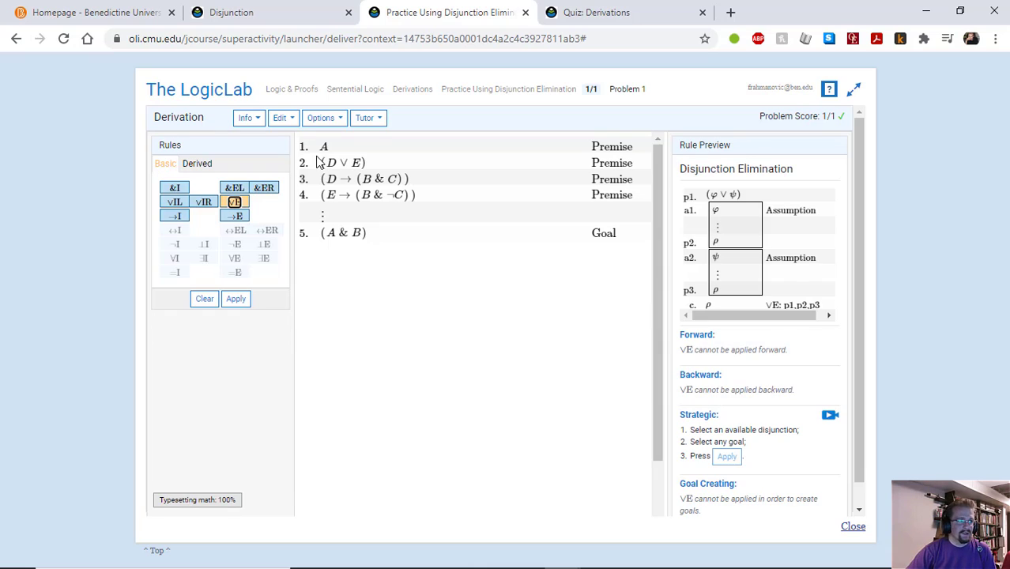
left_click(342, 163)
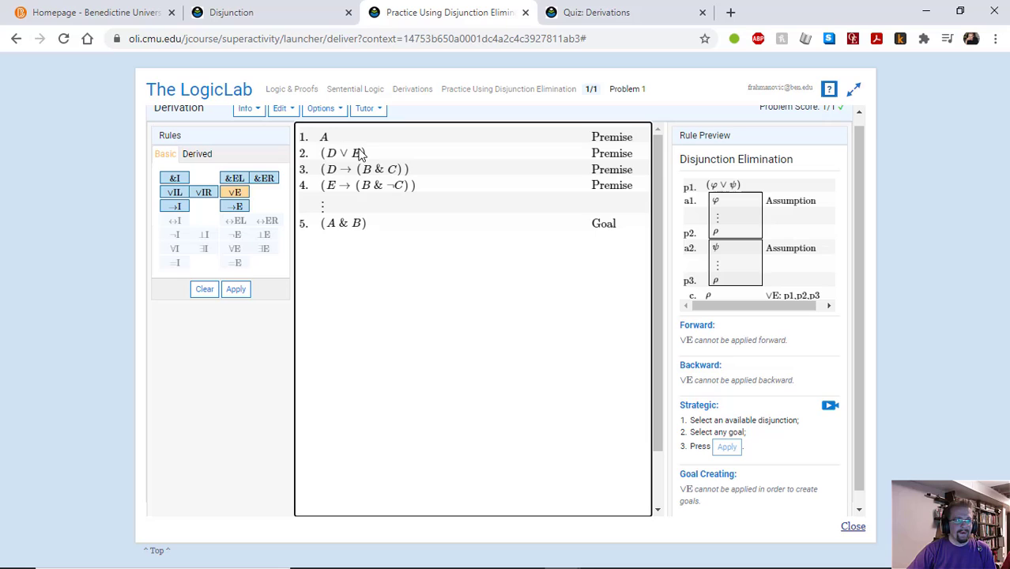
left_click(343, 153)
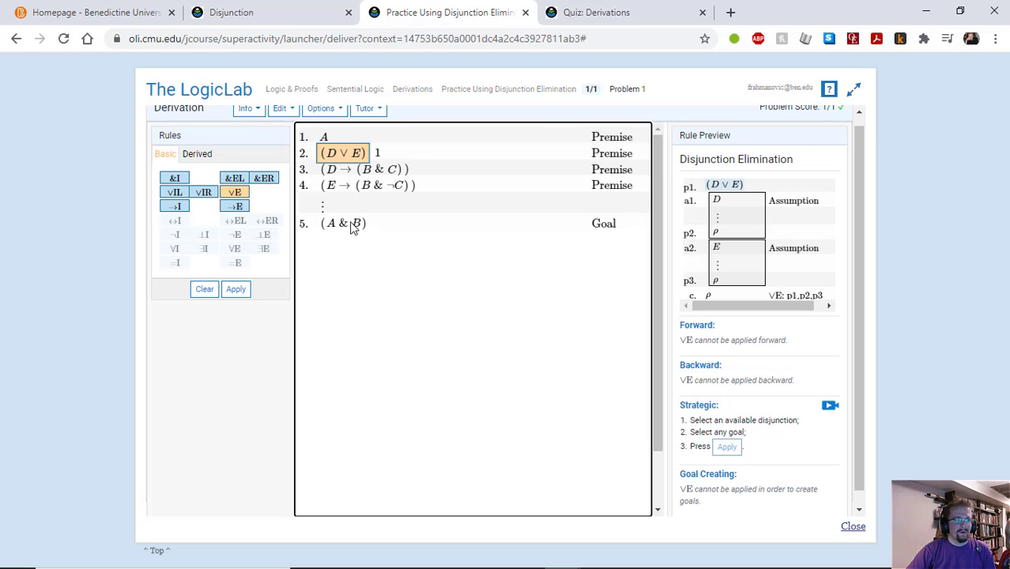
left_click(343, 223)
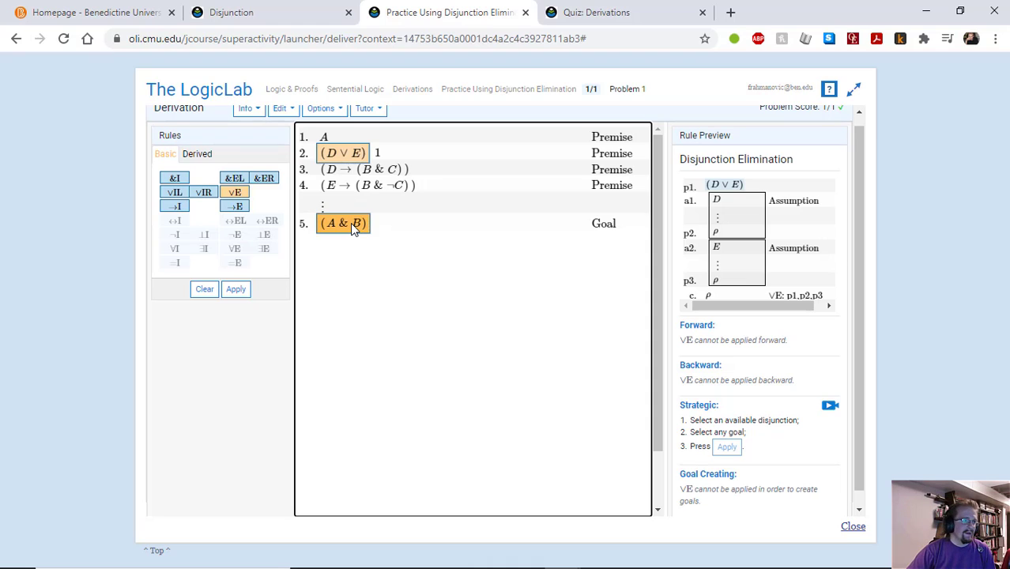
left_click(236, 289)
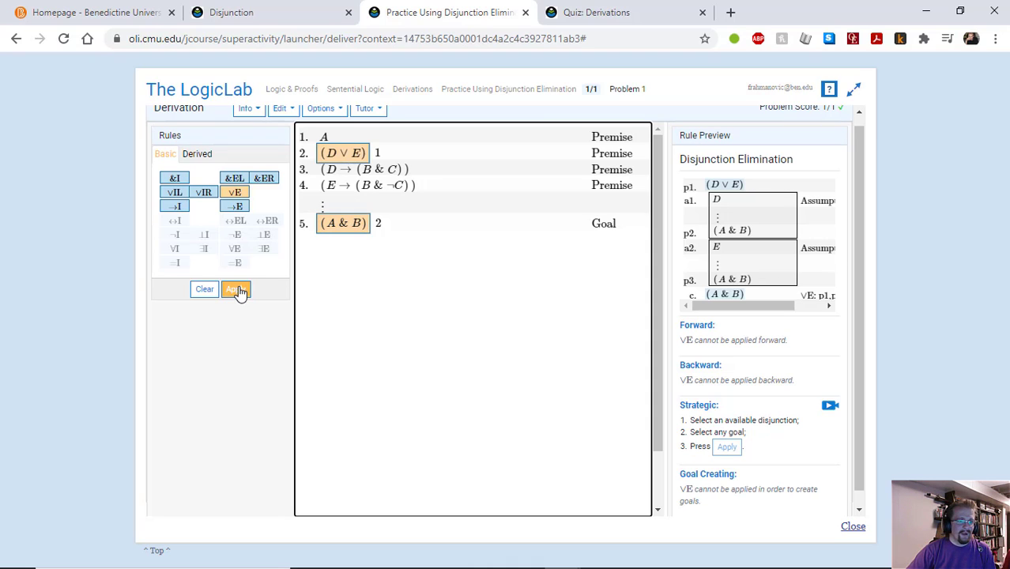
Apply ∨E to open subproofs assuming D and E, justified ∨E: 2, 6, 8.
left_click(237, 288)
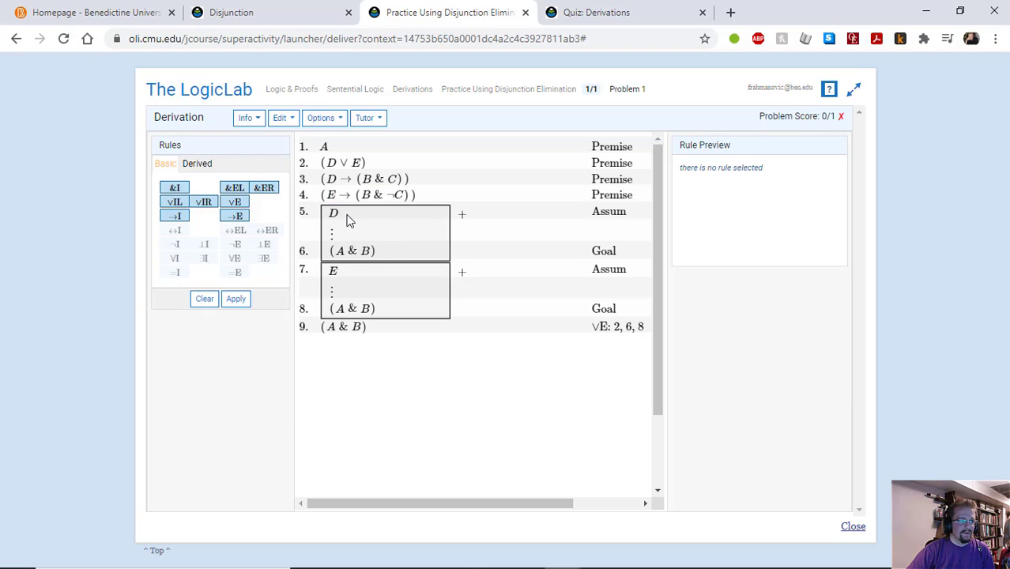
left_click(332, 270)
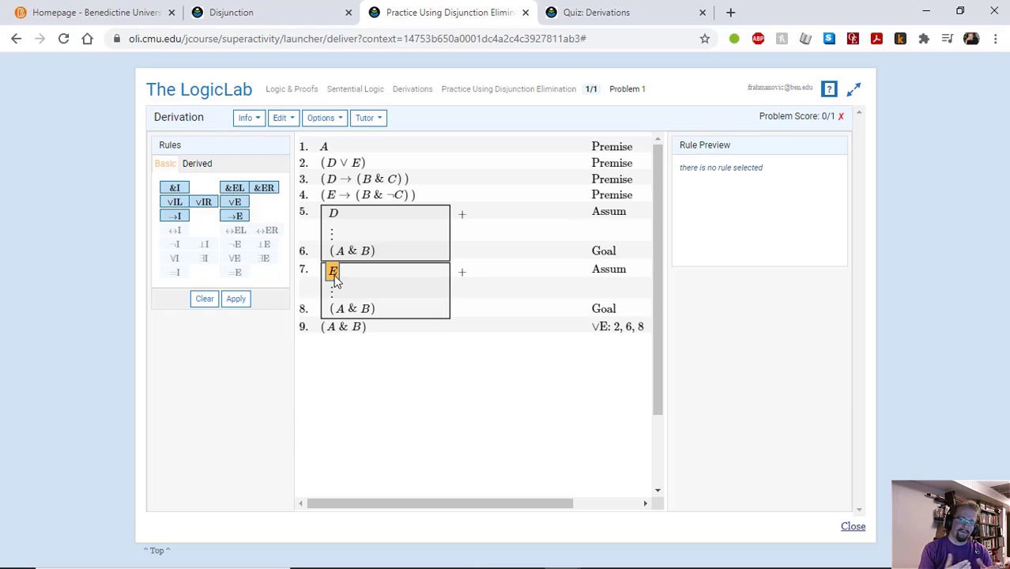
left_click(352, 251)
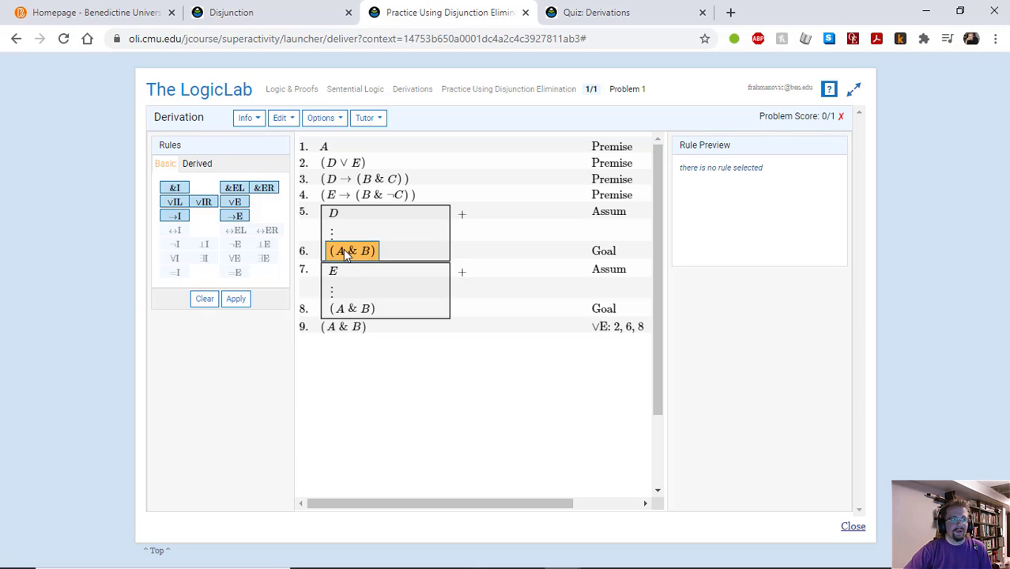
mouse_move(357, 258)
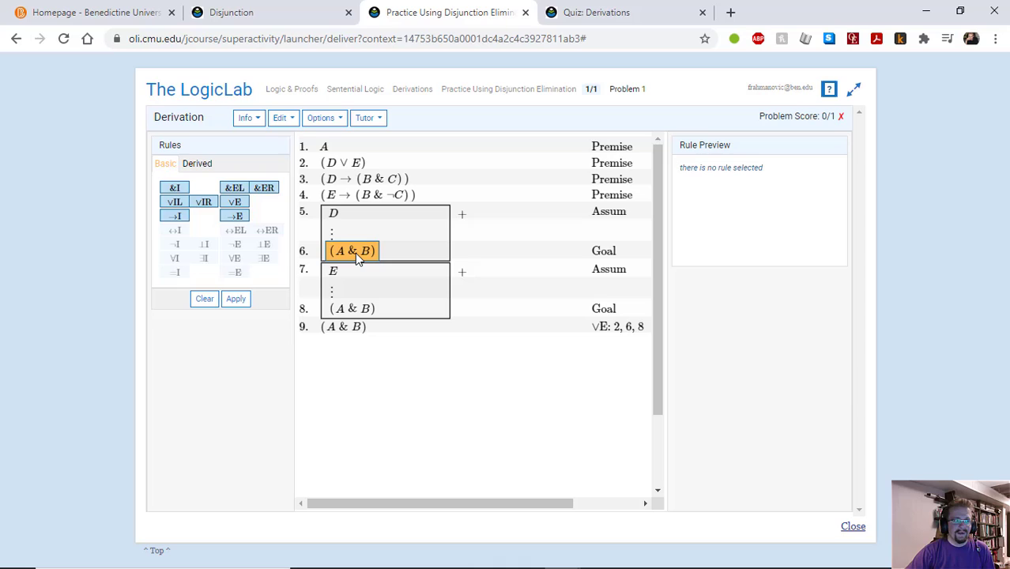
left_click(364, 178)
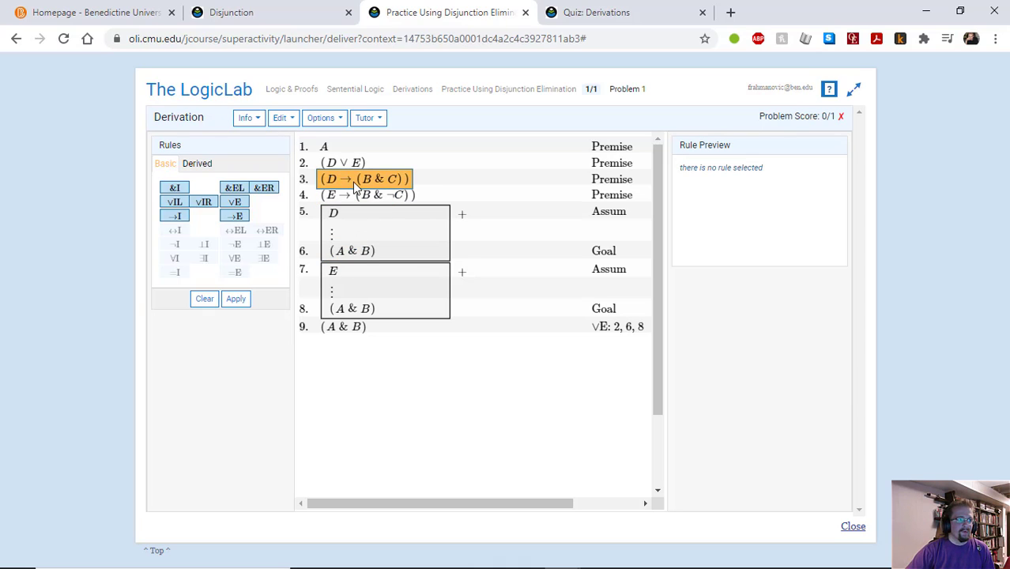
mouse_move(350, 183)
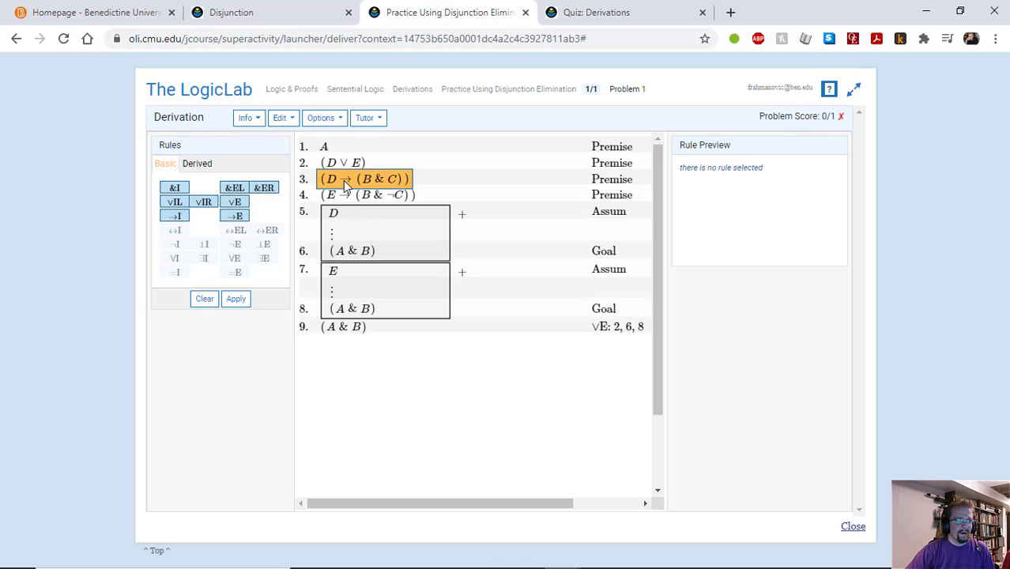
mouse_move(344, 187)
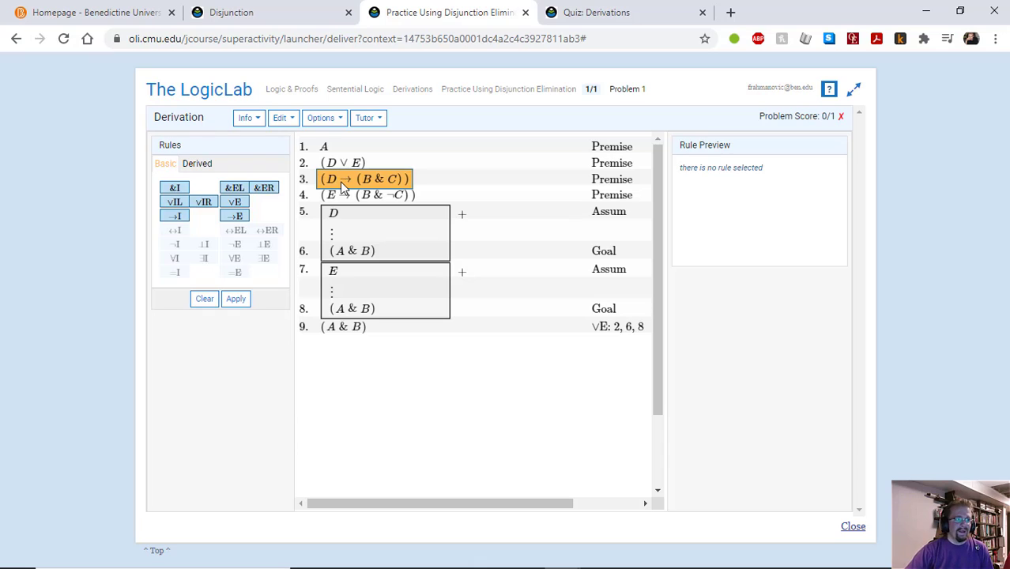
Select assumption D (line 5) and the conditional D → (B & C) (line 3).
left_click(333, 212)
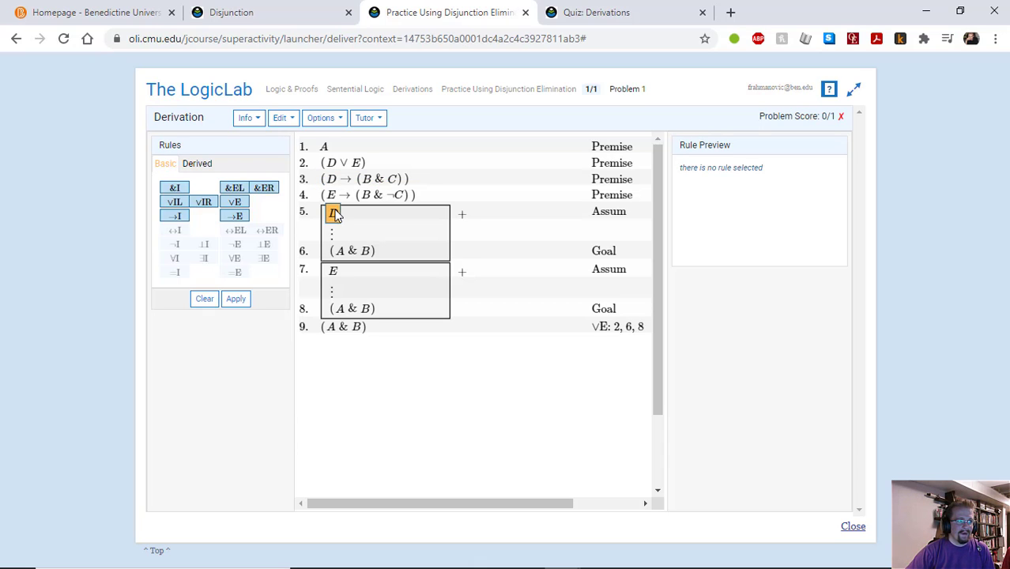
left_click(235, 216)
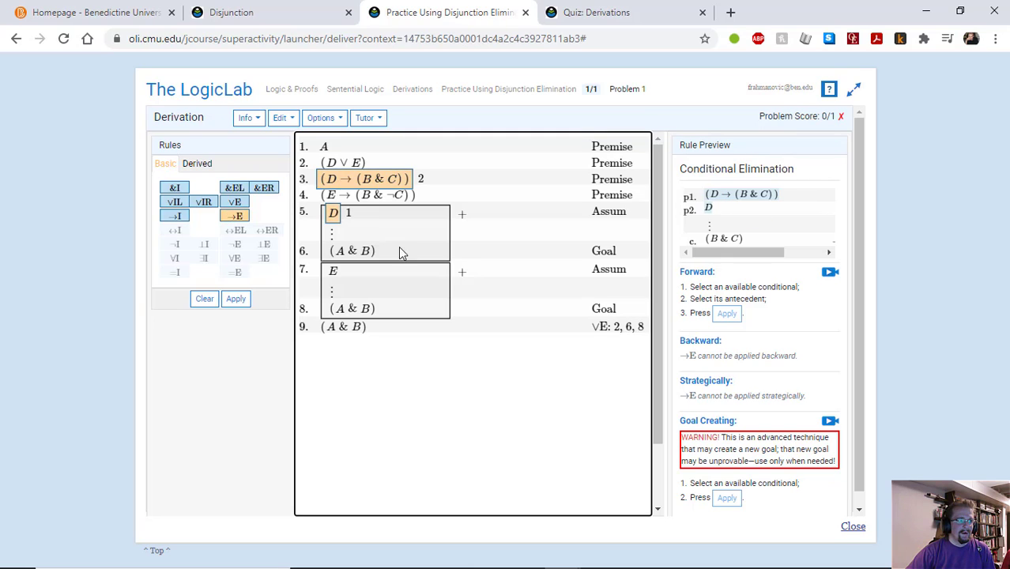
mouse_move(267, 275)
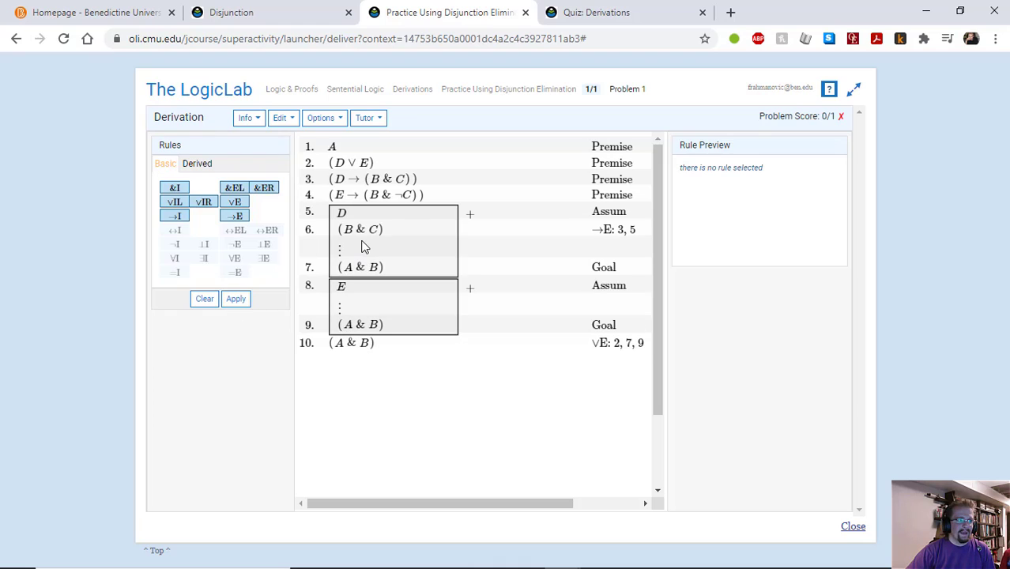
Derive B from B & C with &EL, then start &I with premise A.
left_click(360, 229)
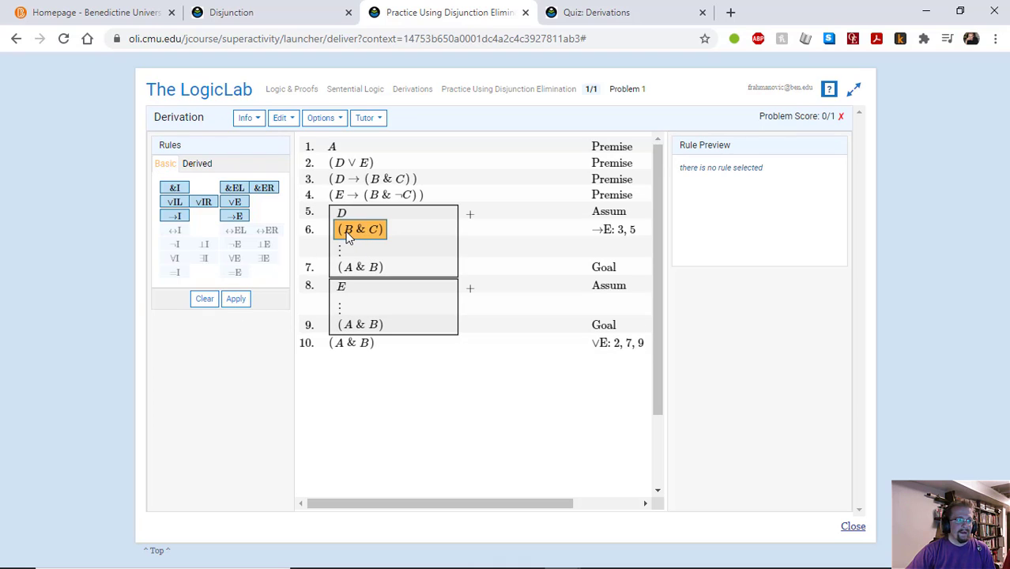
left_click(332, 146)
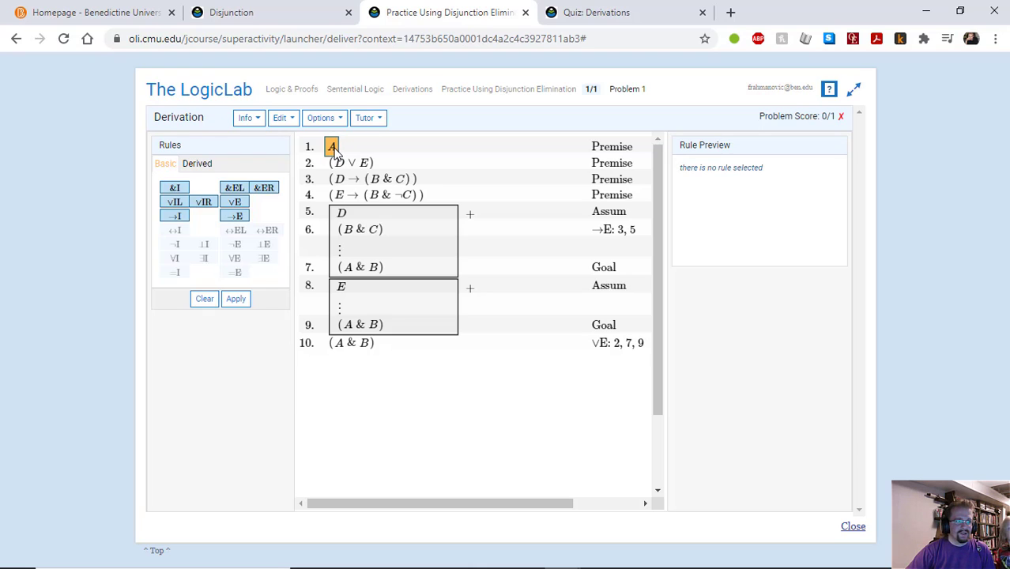
left_click(360, 229)
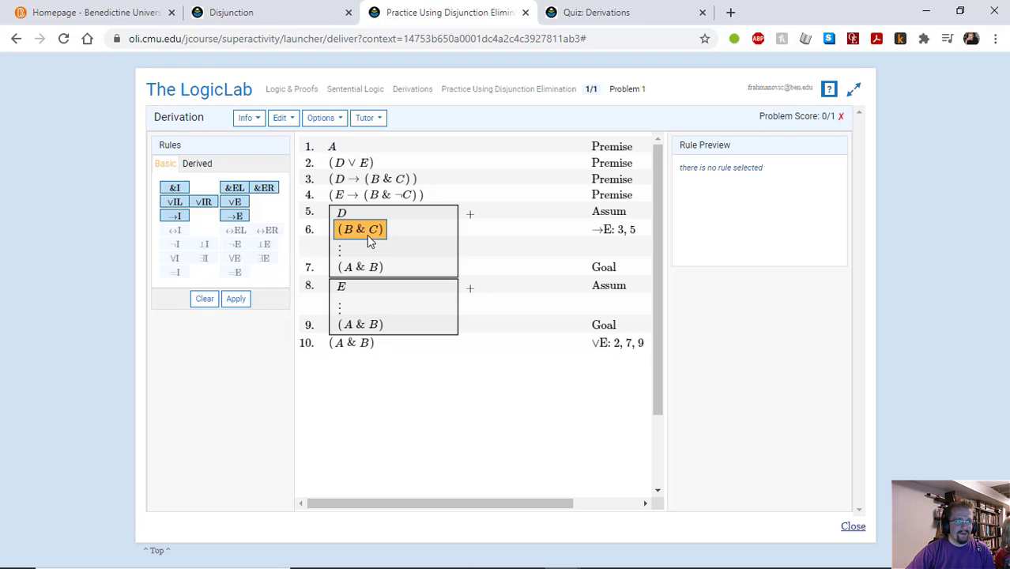
left_click(360, 229)
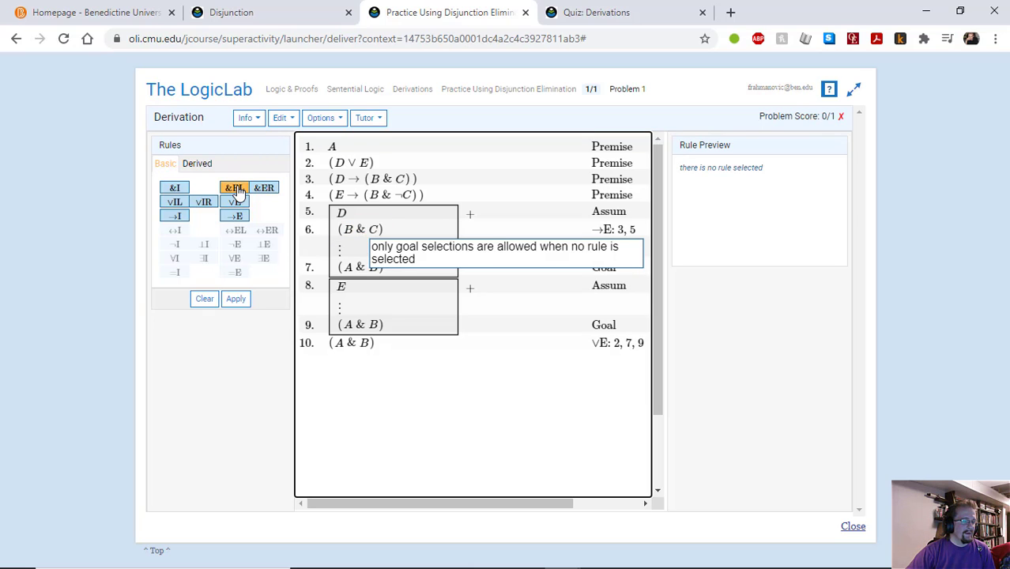
left_click(234, 188)
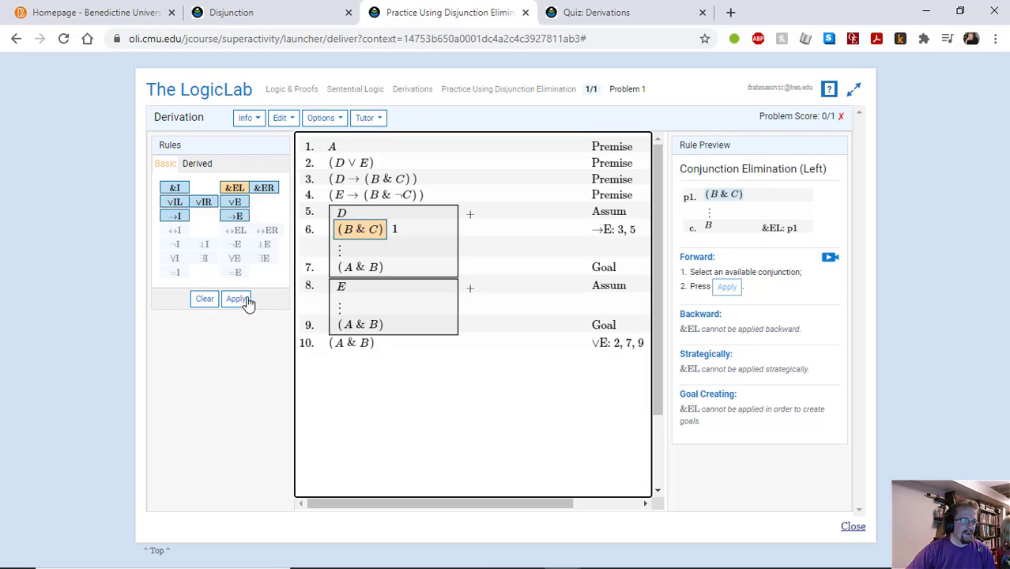
left_click(237, 299)
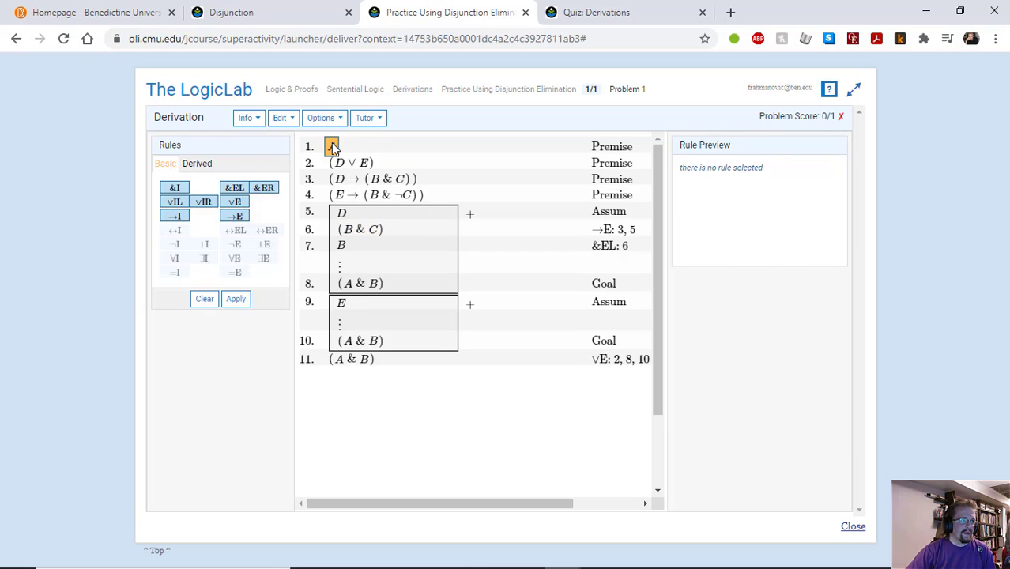
left_click(174, 187)
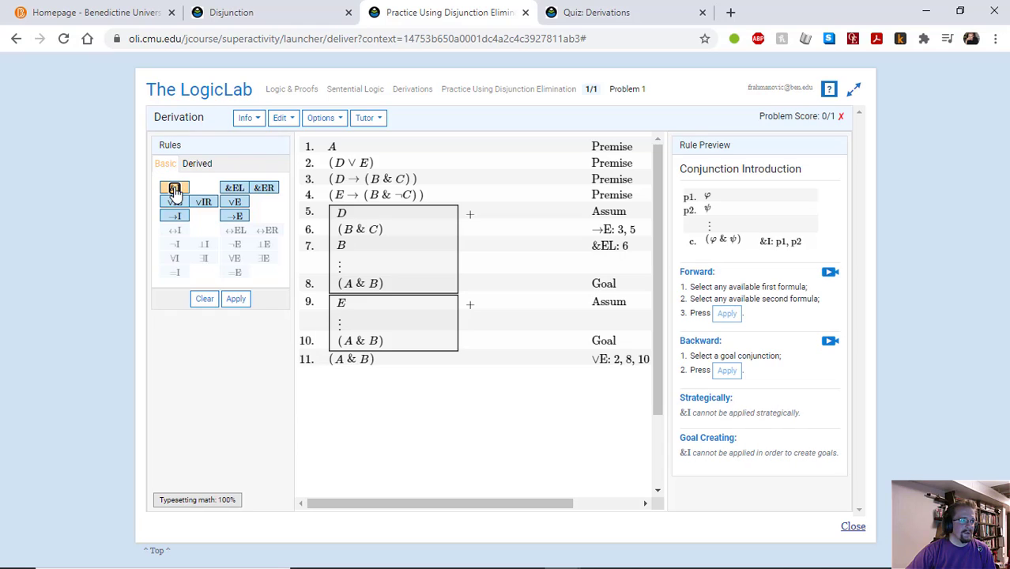
left_click(332, 146)
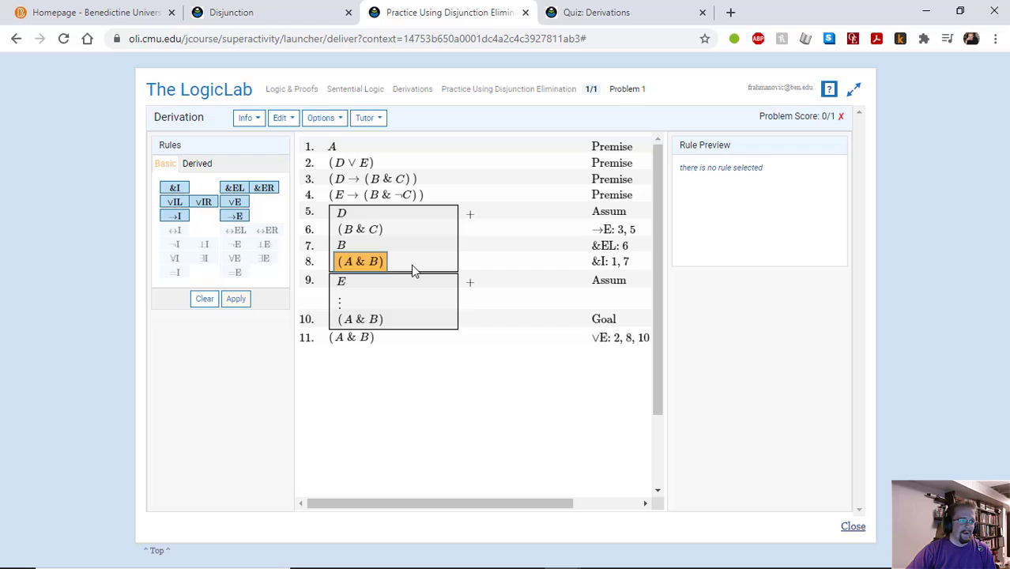
mouse_move(356, 279)
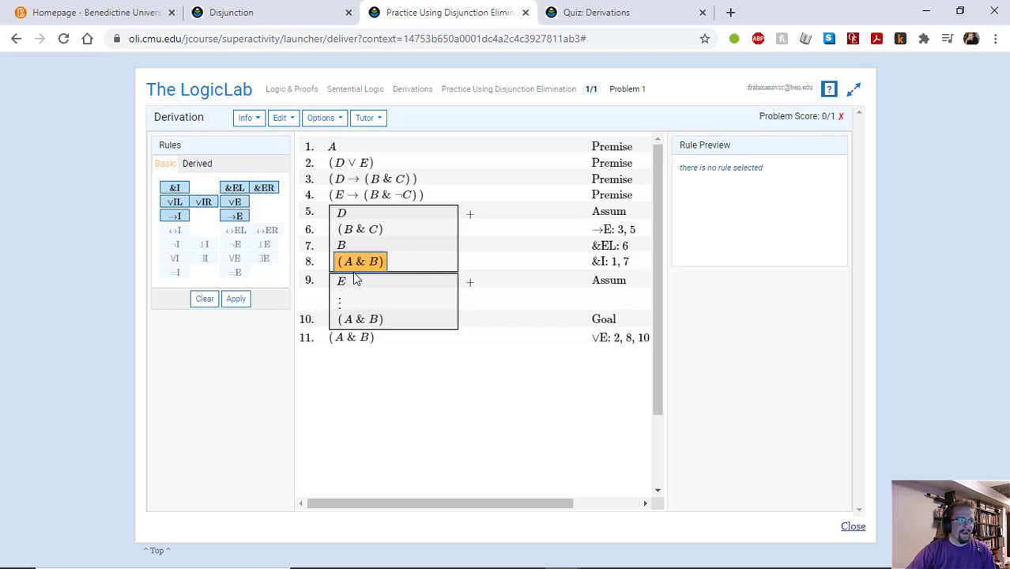
Derive B & ¬C via →E from assumption E and premise E → (B & ¬C).
left_click(361, 262)
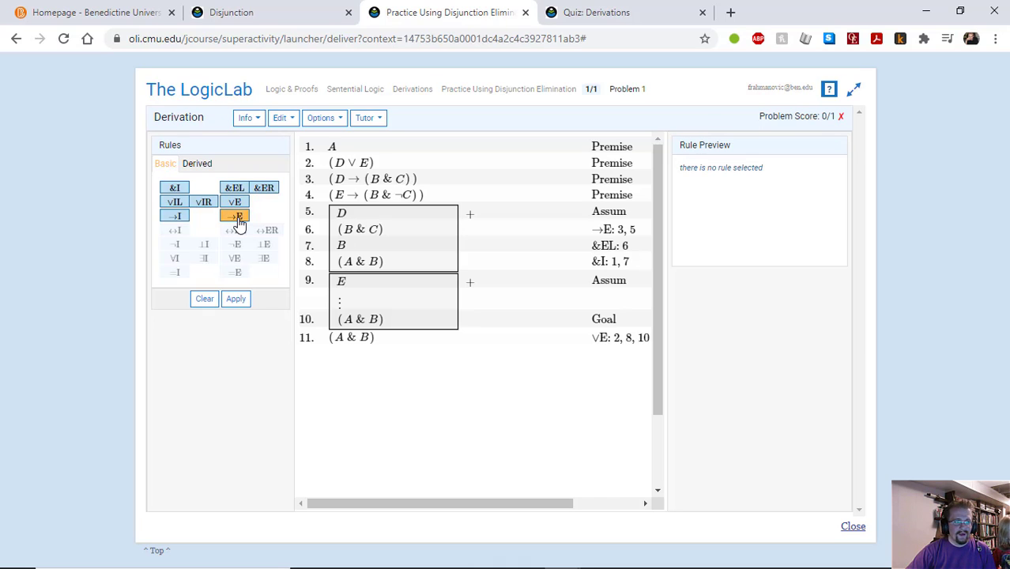
left_click(235, 216)
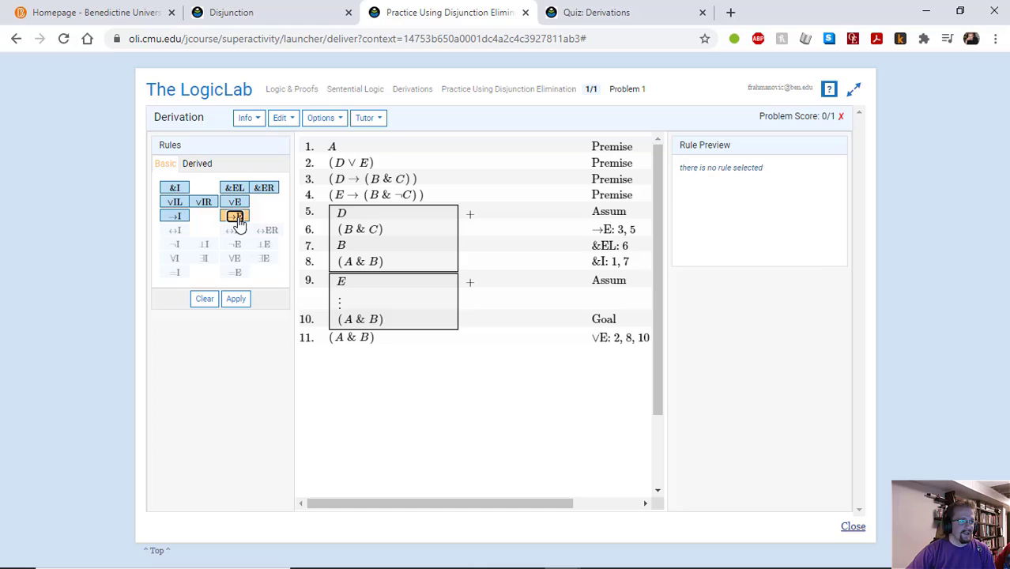
left_click(234, 215)
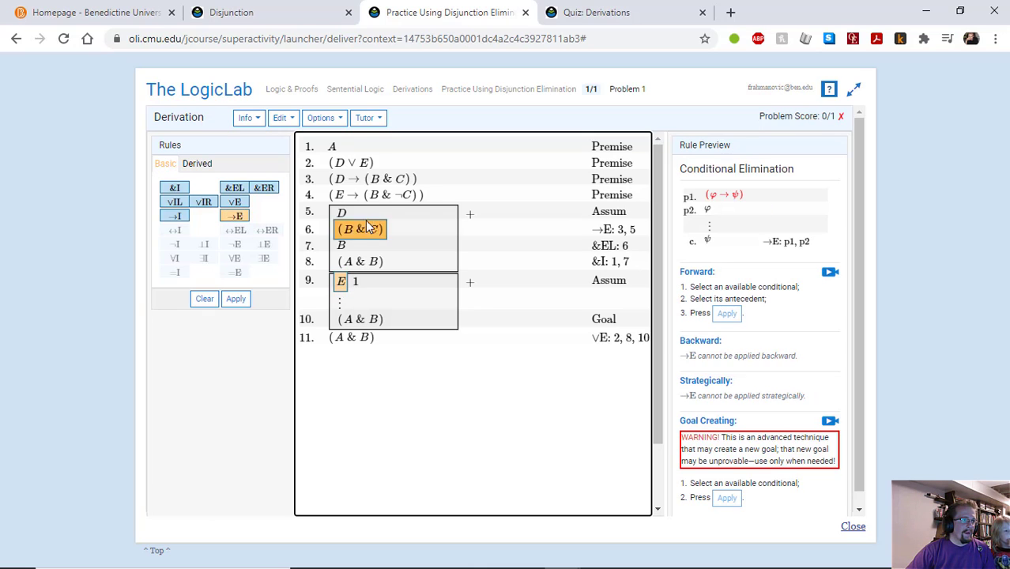
left_click(236, 299)
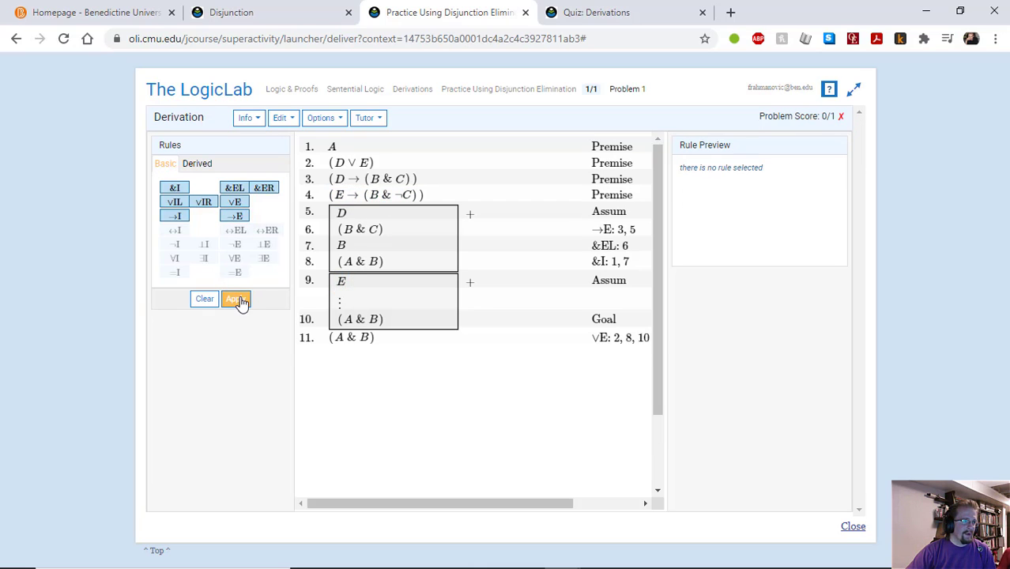
left_click(236, 299)
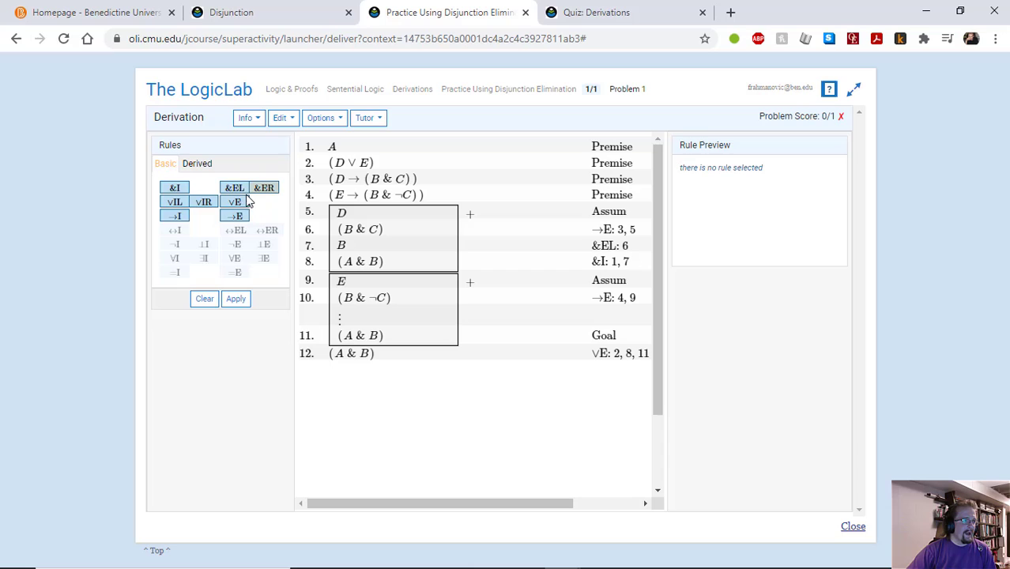
Extract B from B & ¬C with &EL, then conjoin premise A and B into (A & B).
left_click(234, 187)
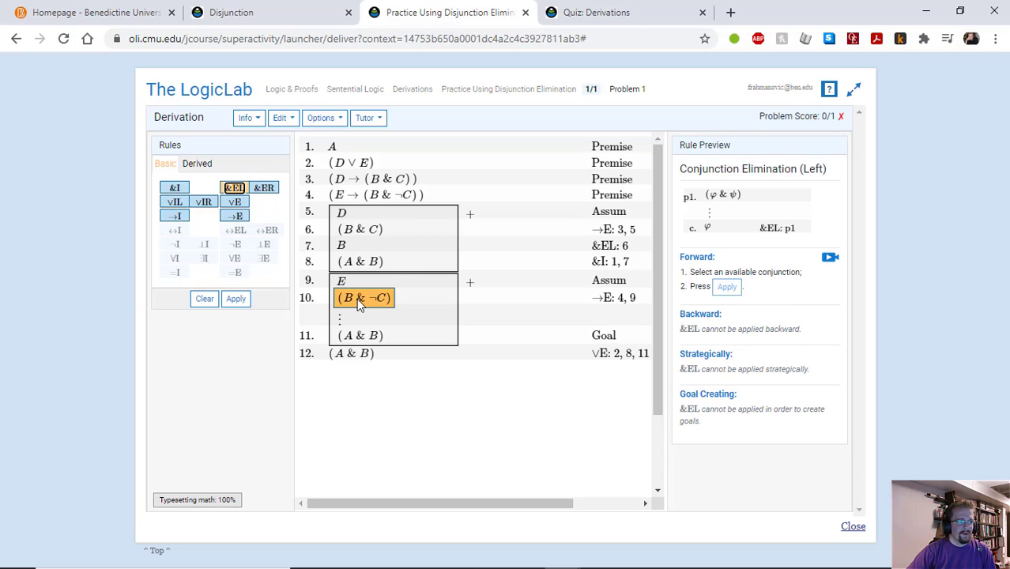
left_click(726, 286)
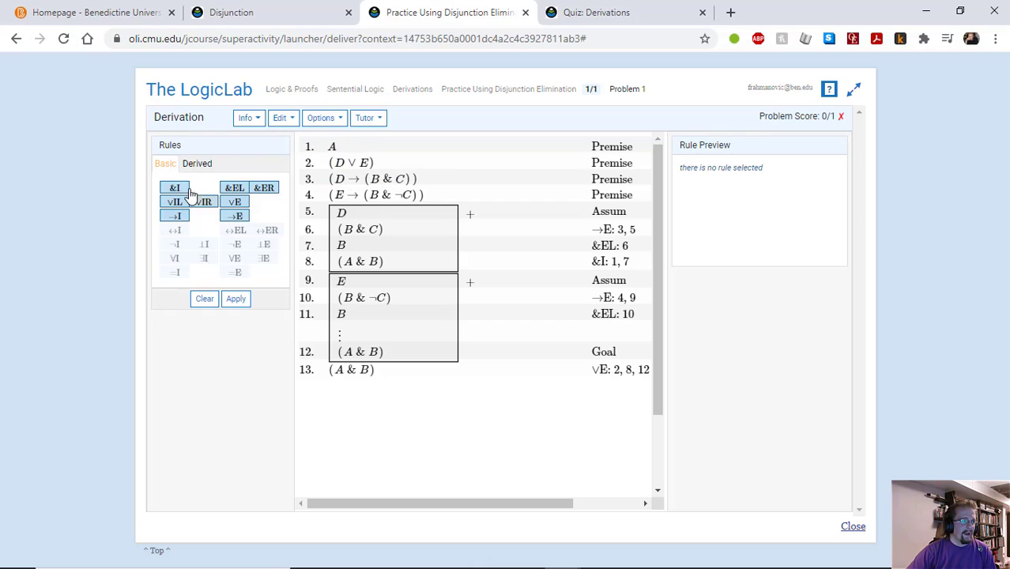
left_click(174, 188)
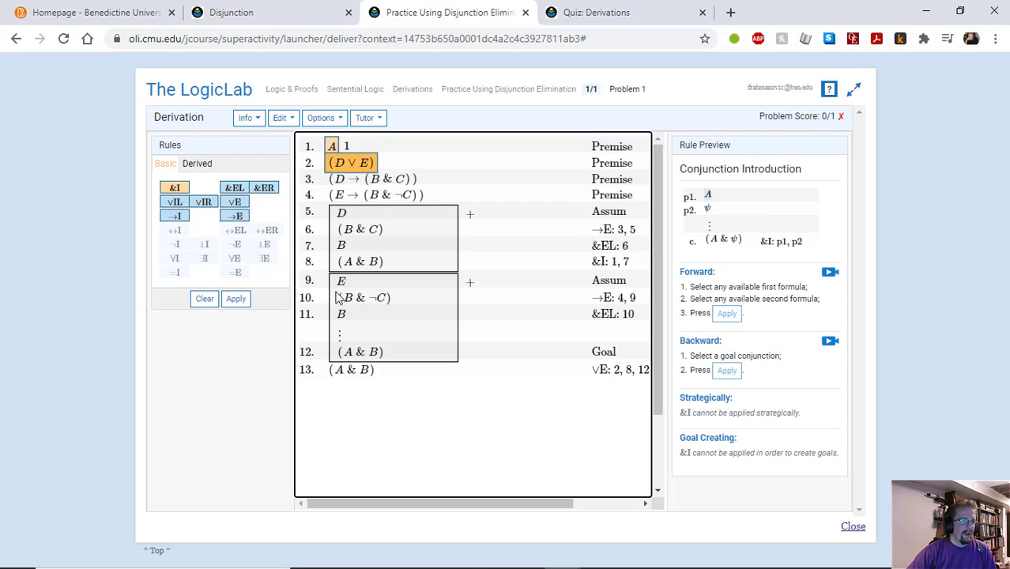
left_click(236, 298)
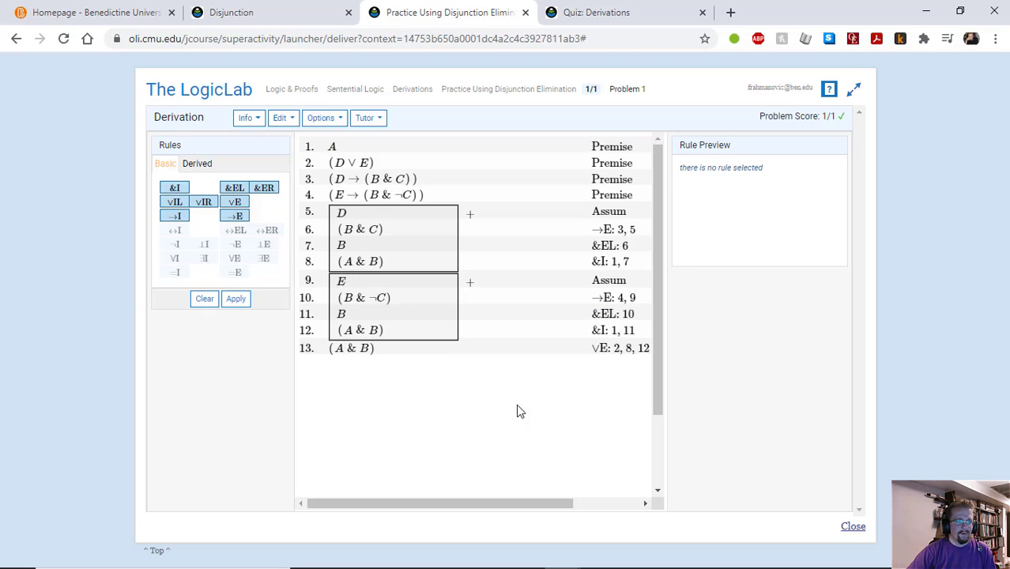
mouse_move(803, 322)
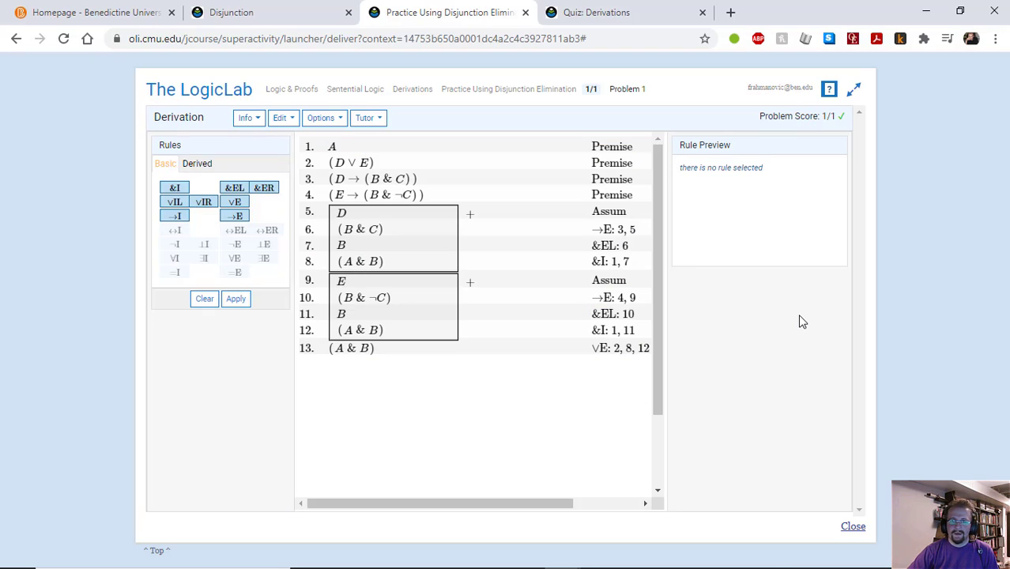
mouse_move(687, 230)
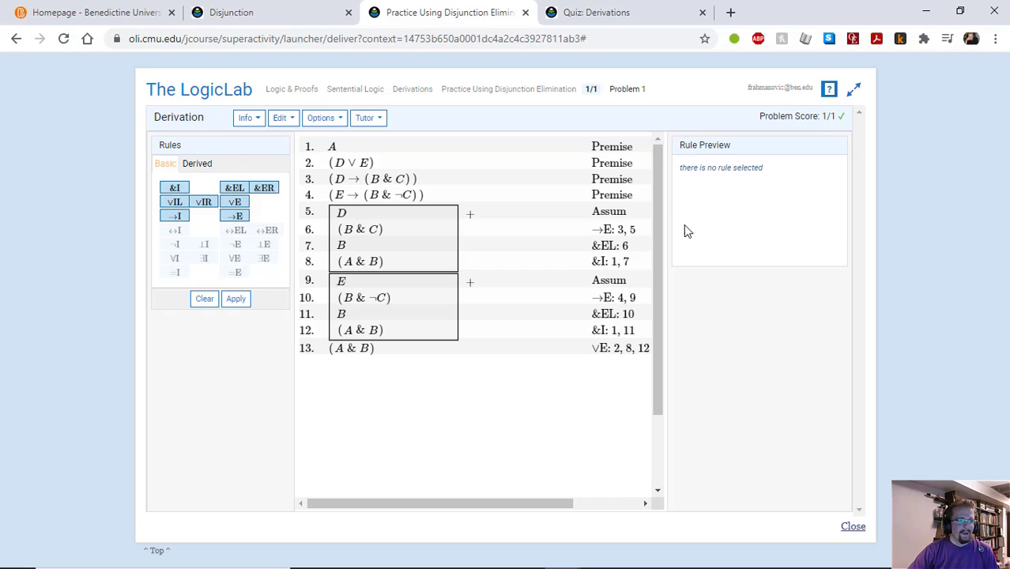
mouse_move(775, 296)
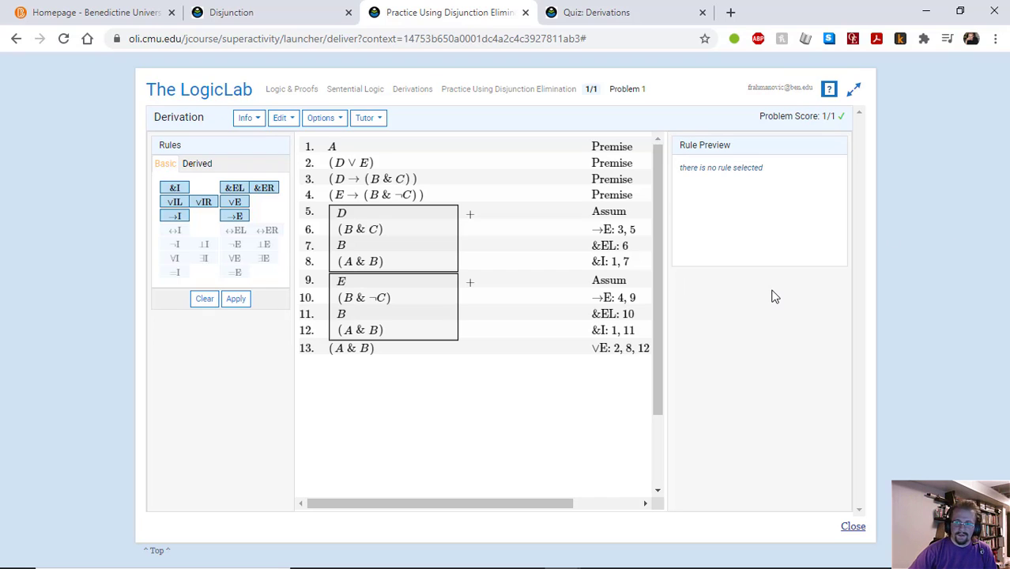
mouse_move(1006, 259)
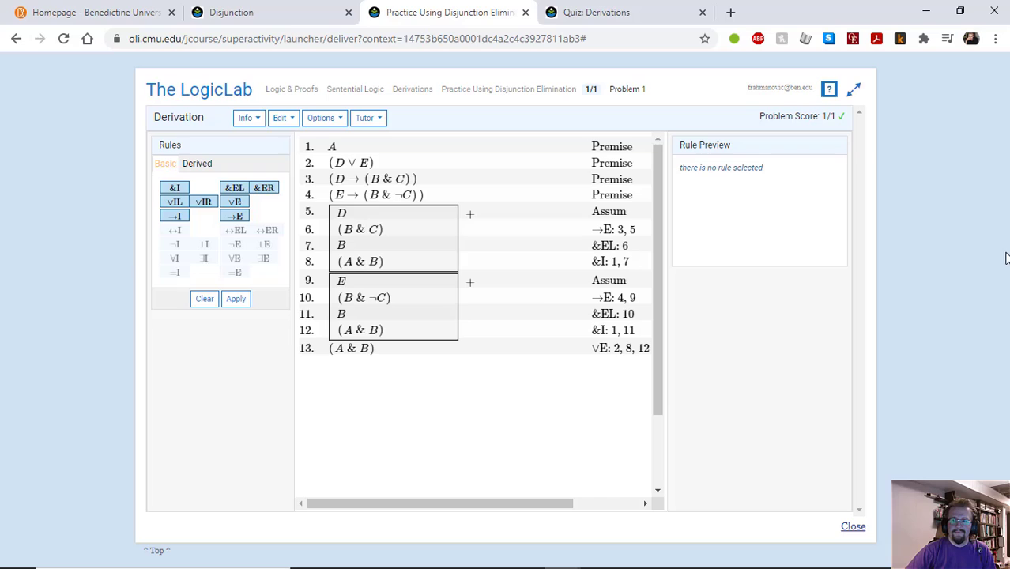